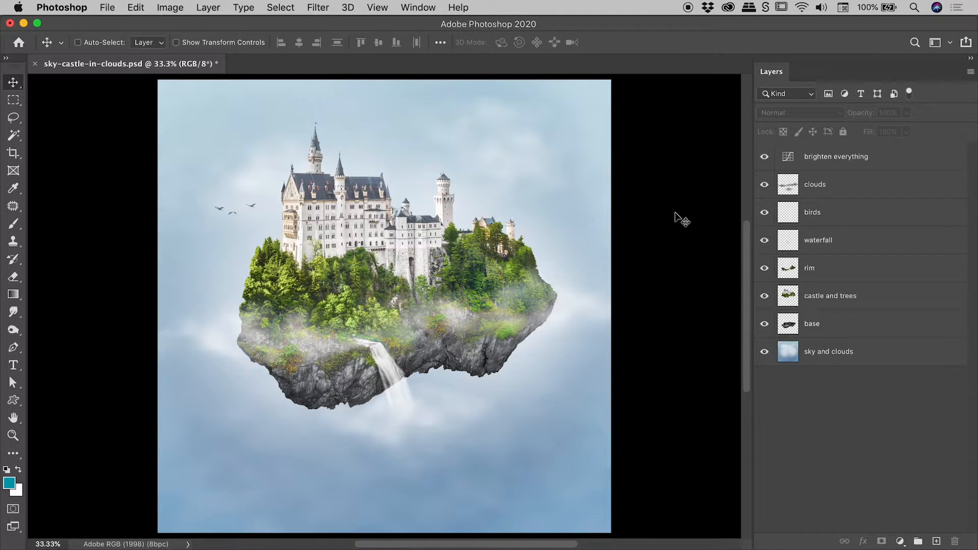
{"action": "mouse_move", "coordinate": [820, 170]}
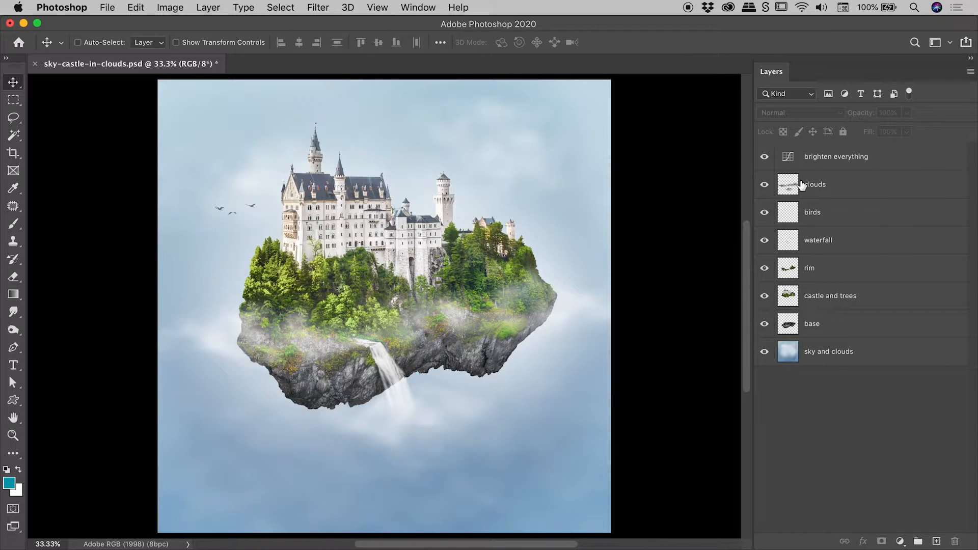
{"action": "mouse_move", "coordinate": [774, 74]}
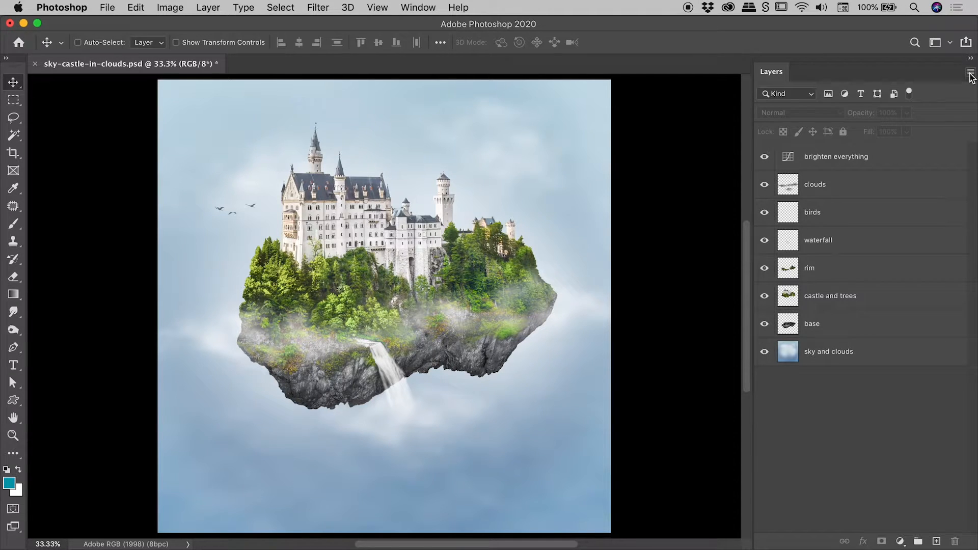
Step: Look at the Layers panel options from its menu and leave them unchanged
{"action": "left_click", "coordinate": [969, 72]}
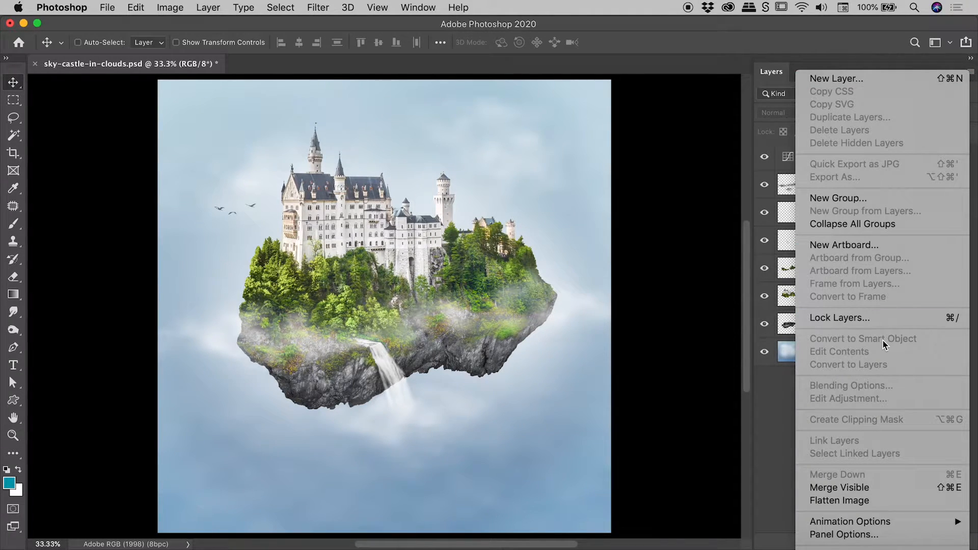
{"action": "left_click", "coordinate": [844, 536]}
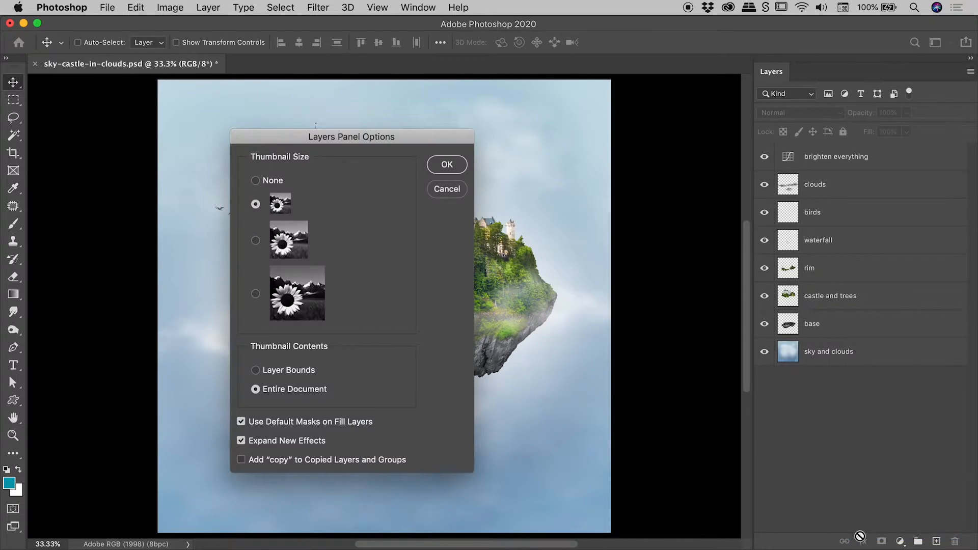
{"action": "mouse_move", "coordinate": [216, 279]}
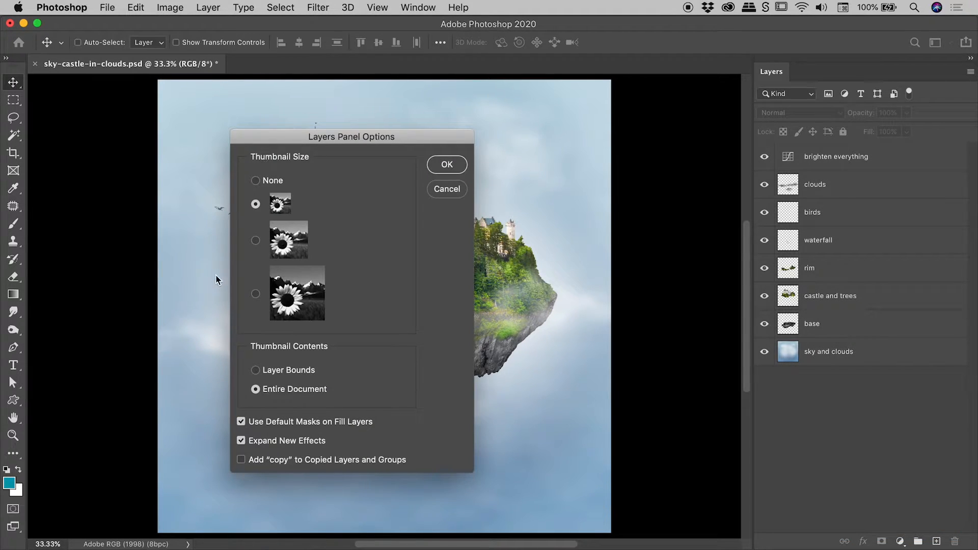
{"action": "mouse_move", "coordinate": [303, 162]}
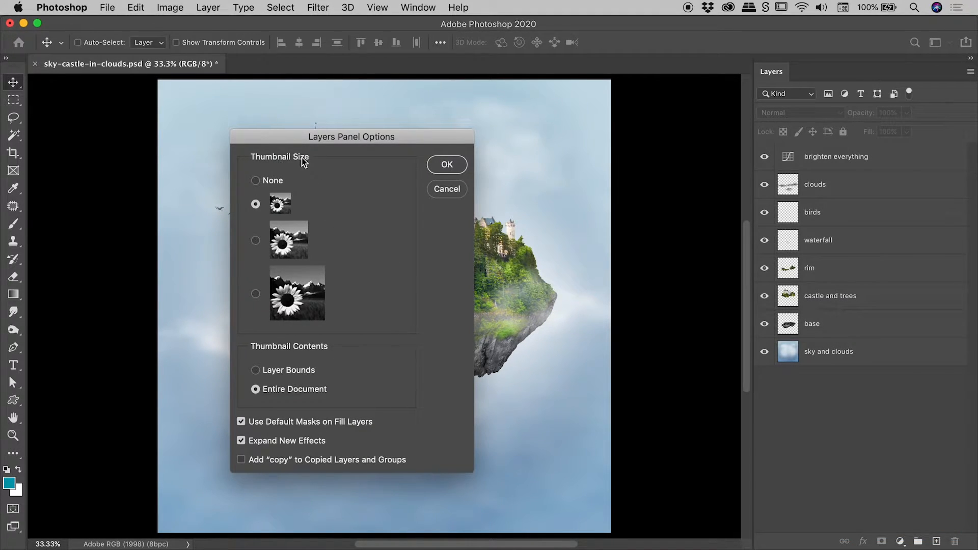
{"action": "mouse_move", "coordinate": [446, 189]}
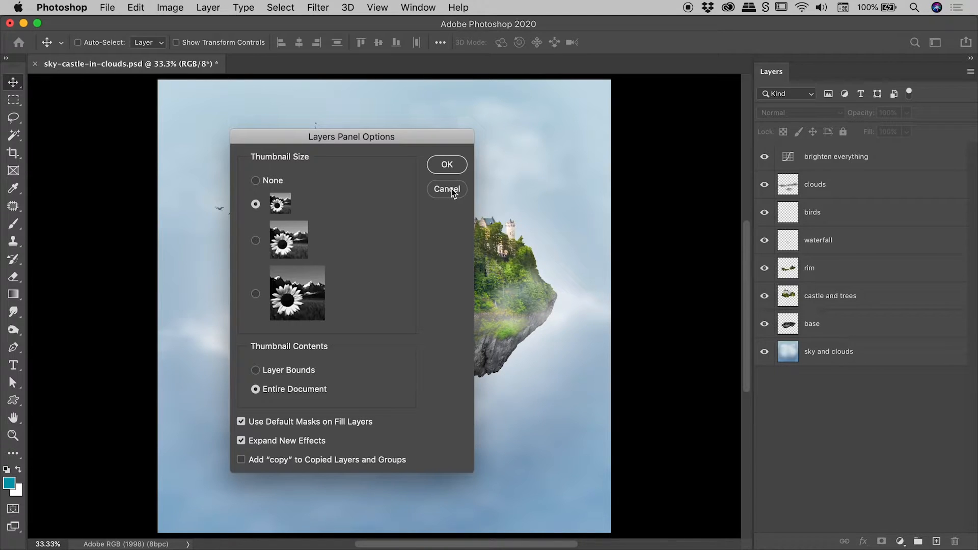
{"action": "left_click", "coordinate": [446, 189]}
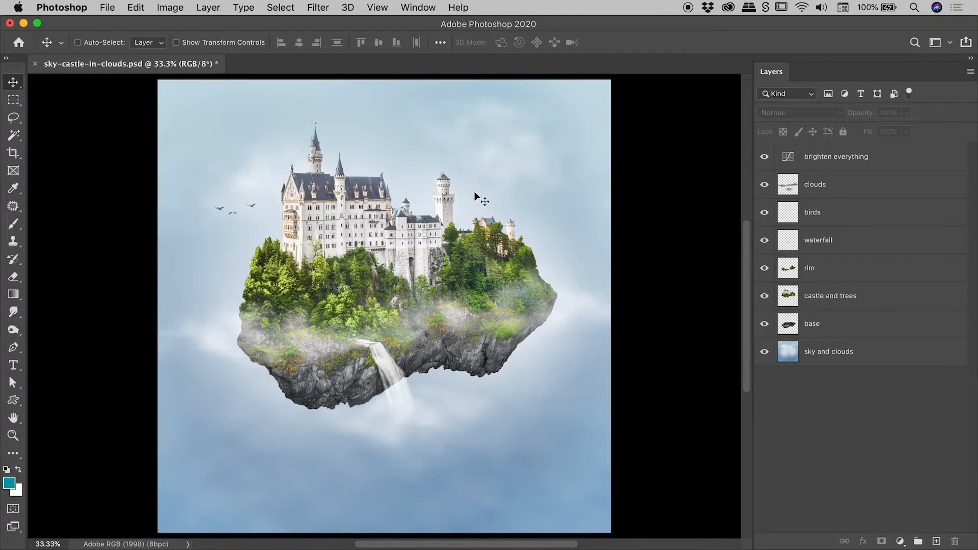
{"action": "mouse_move", "coordinate": [788, 186]}
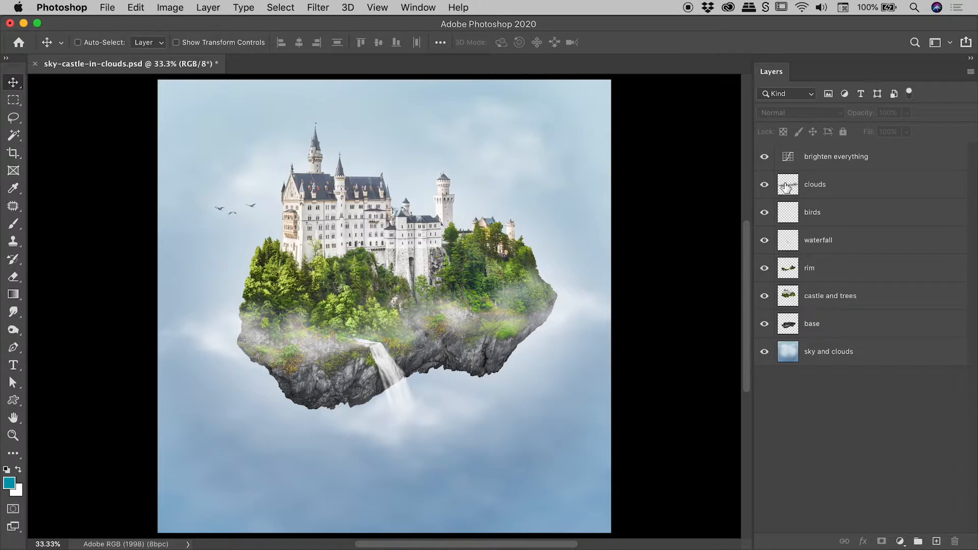
Step: Set the layer thumbnails to Medium, then to Large, from the thumbnail context menu
{"action": "right_click", "coordinate": [788, 185]}
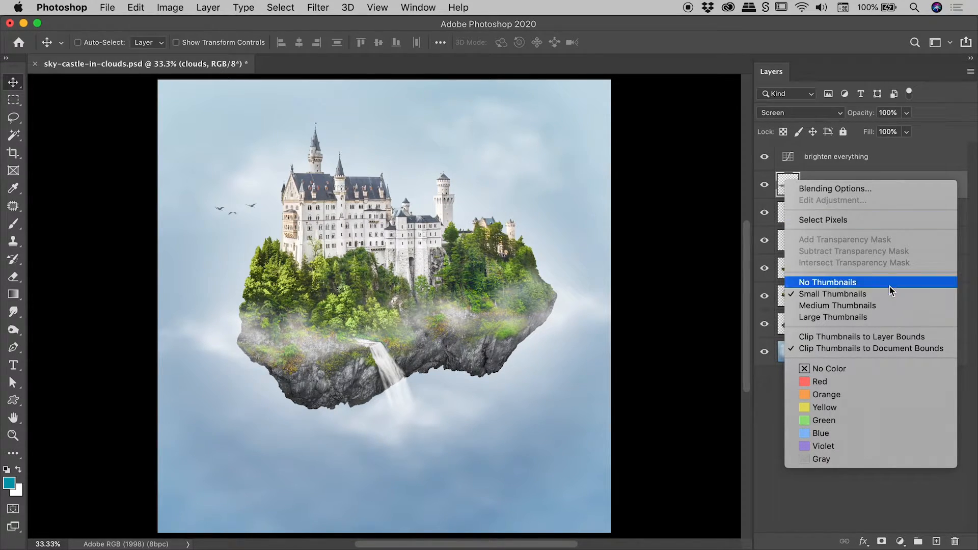
{"action": "mouse_move", "coordinate": [861, 360]}
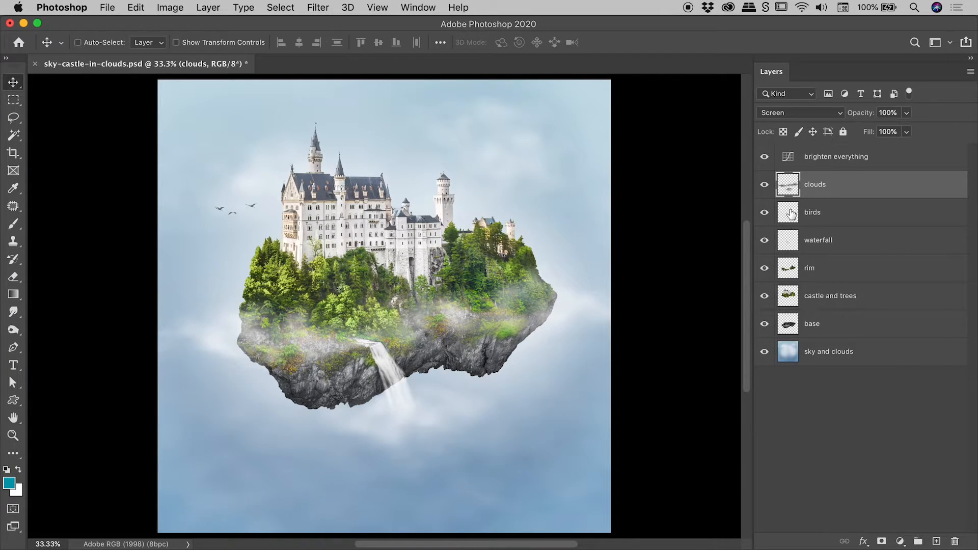
{"action": "right_click", "coordinate": [788, 212]}
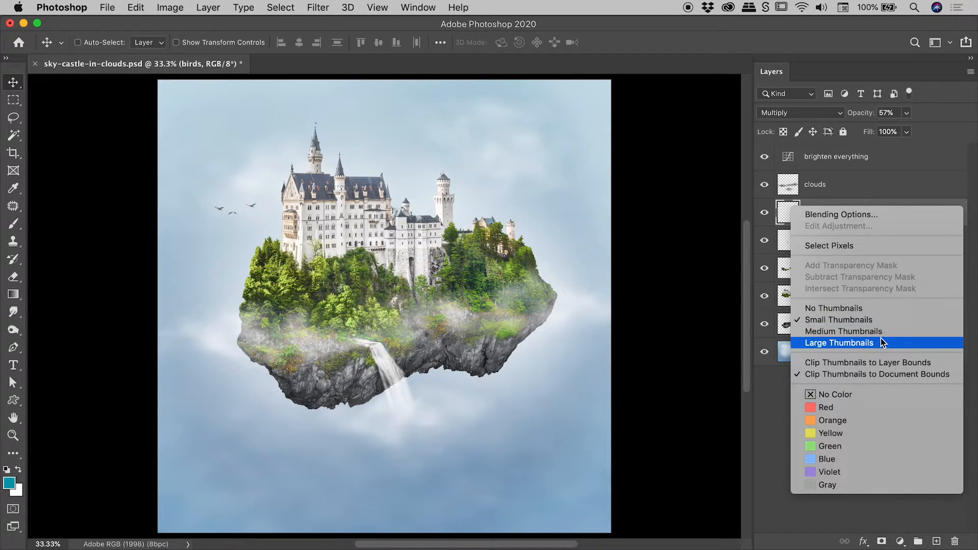
{"action": "left_click", "coordinate": [839, 343]}
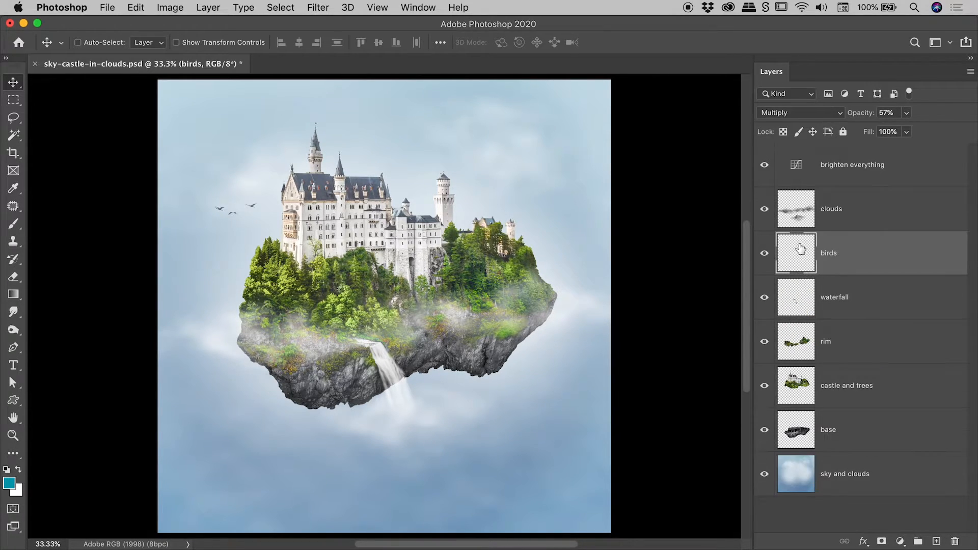
{"action": "right_click", "coordinate": [796, 209]}
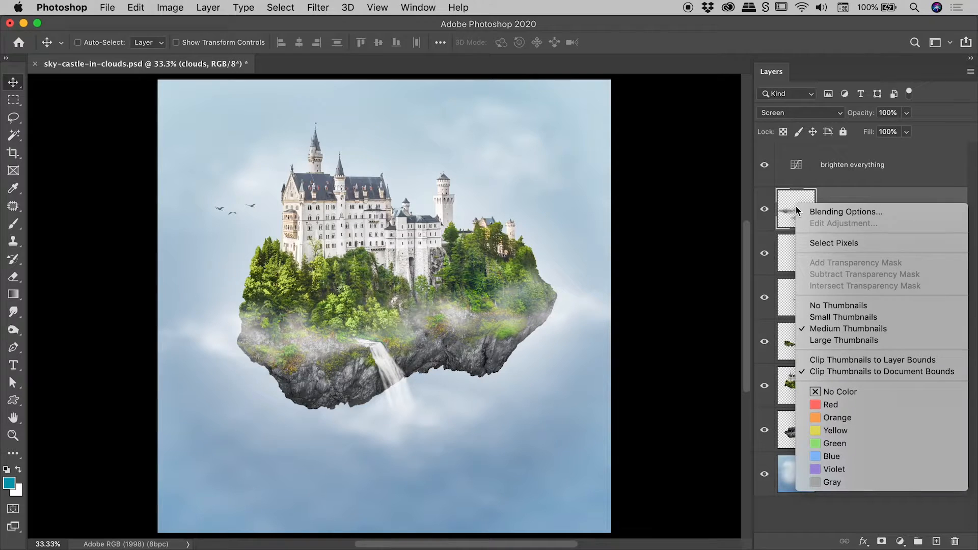
{"action": "mouse_move", "coordinate": [844, 341]}
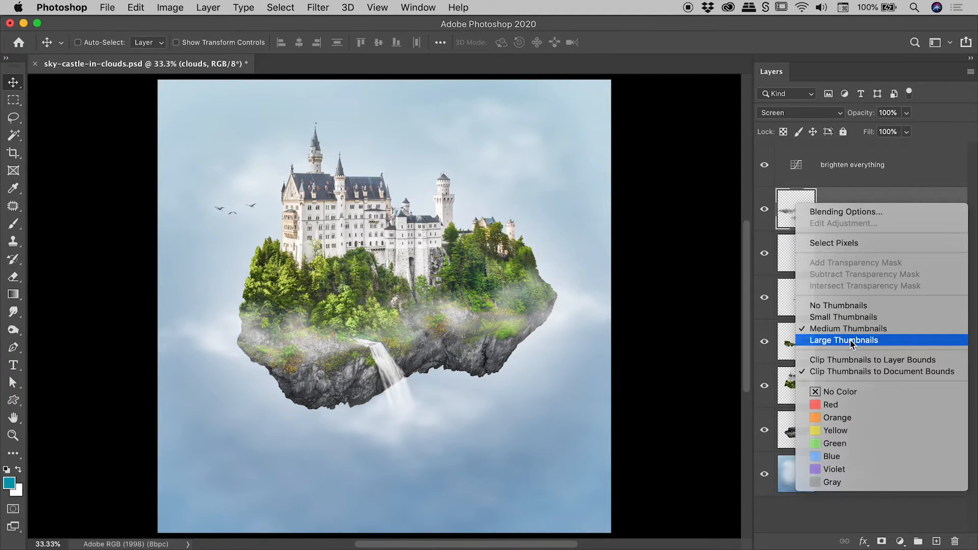
{"action": "left_click", "coordinate": [844, 340]}
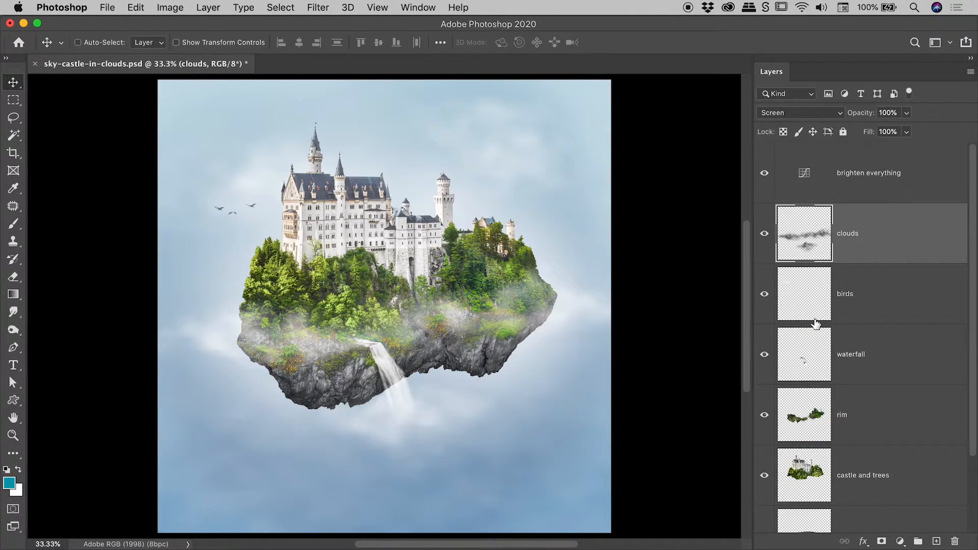
{"action": "mouse_move", "coordinate": [803, 232]}
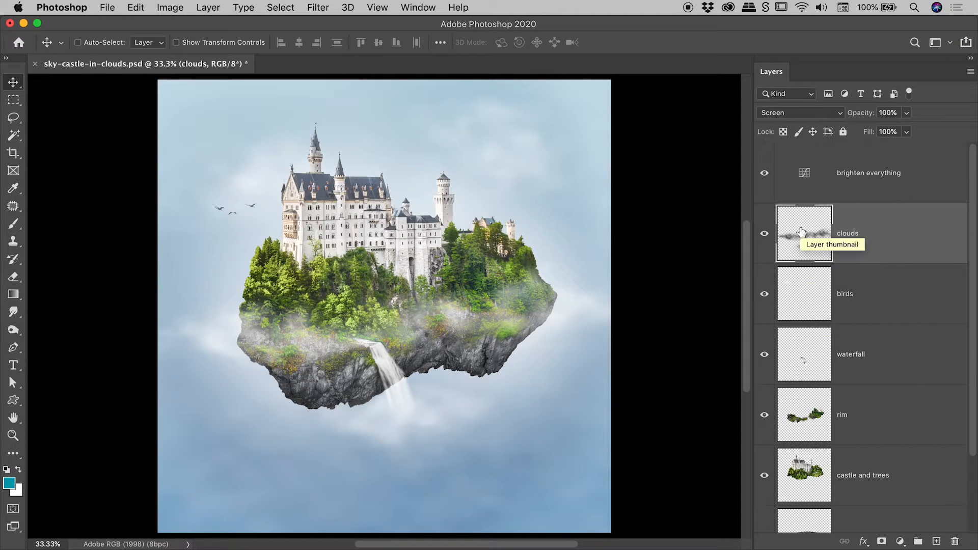
{"action": "mouse_move", "coordinate": [804, 294]}
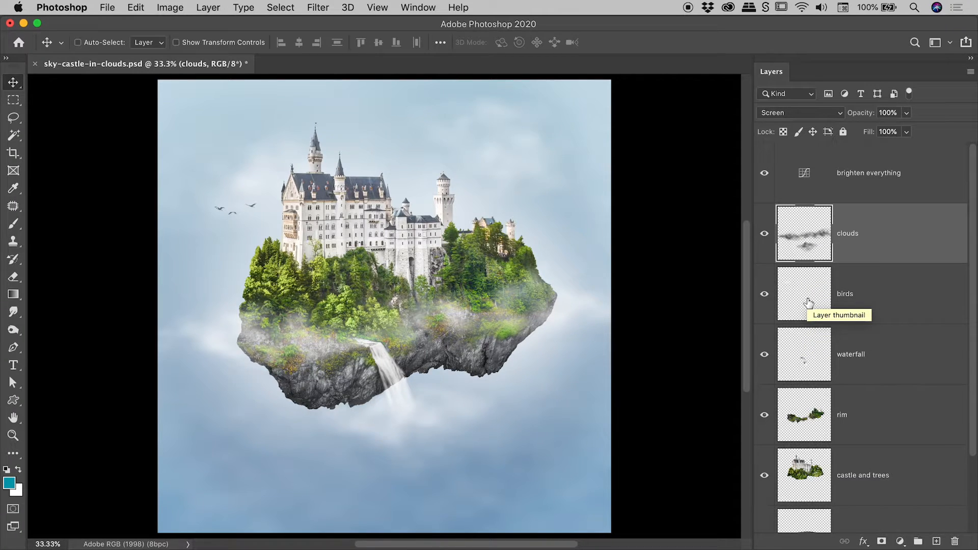
{"action": "mouse_move", "coordinate": [971, 214]}
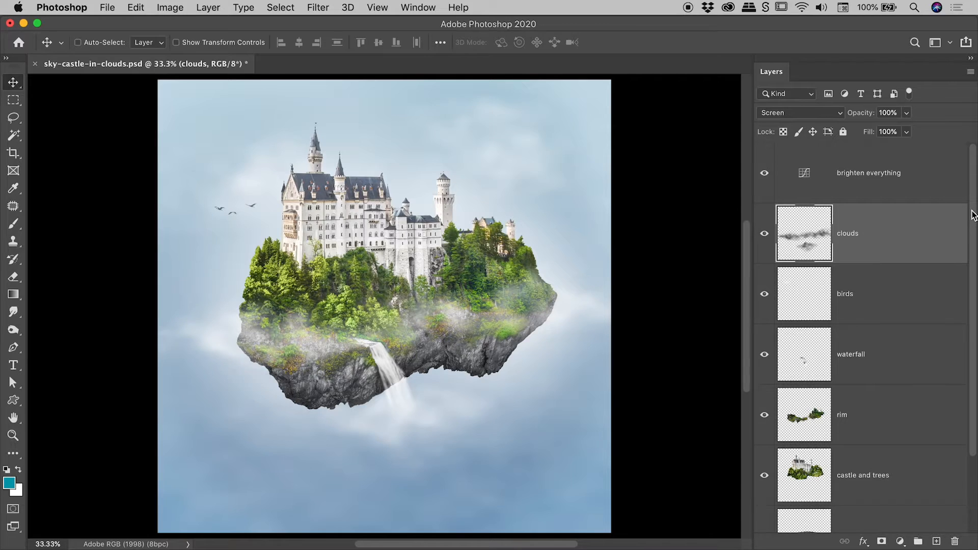
Step: Step the thumbnails back down through Medium and Small to No Thumbnails
{"action": "scroll", "scroll_direction": "down", "scroll_amount": 3}
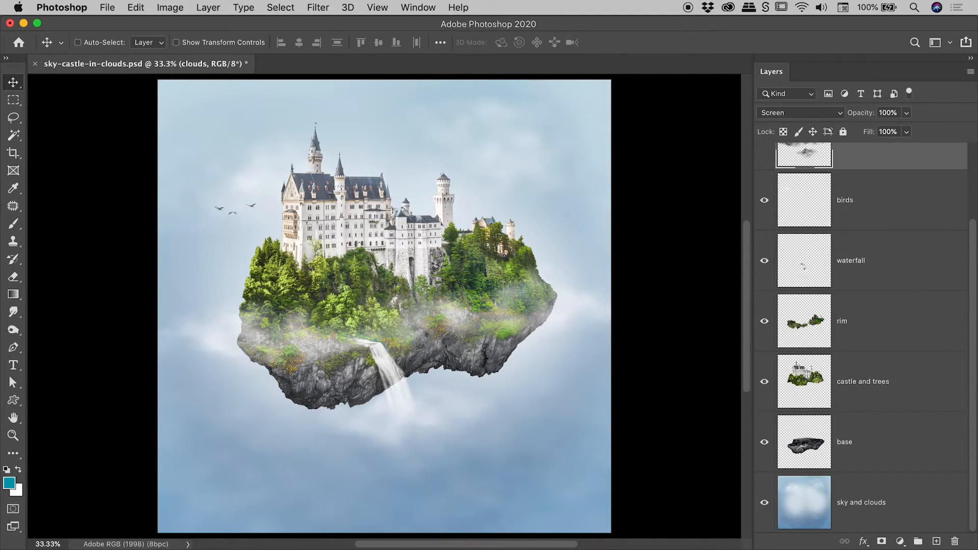
{"action": "scroll", "scroll_direction": "up", "scroll_amount": 3}
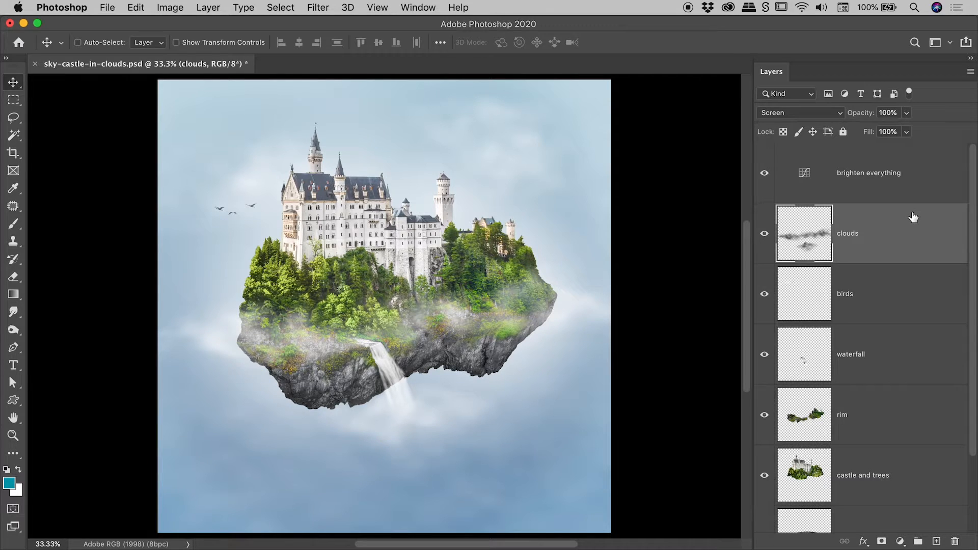
{"action": "right_click", "coordinate": [804, 233]}
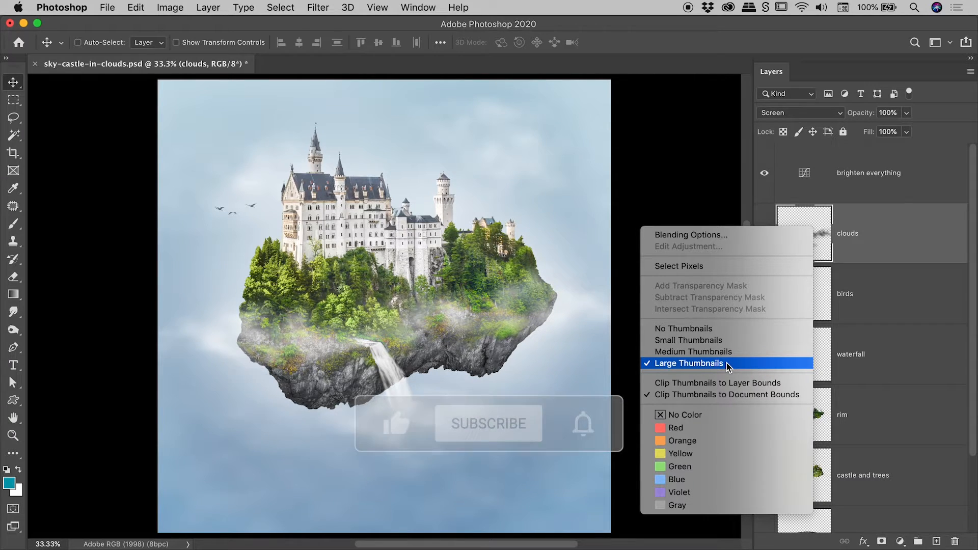
{"action": "left_click", "coordinate": [690, 363]}
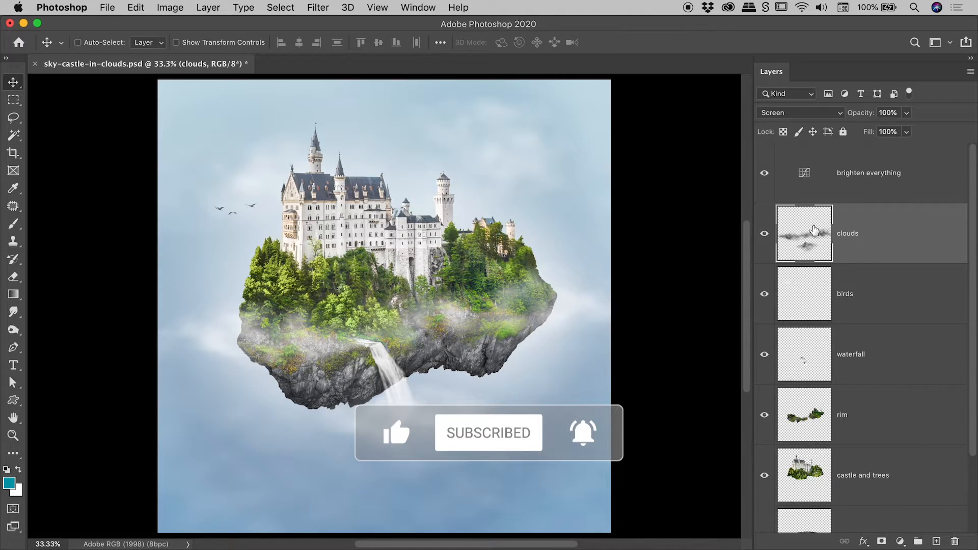
{"action": "right_click", "coordinate": [804, 233]}
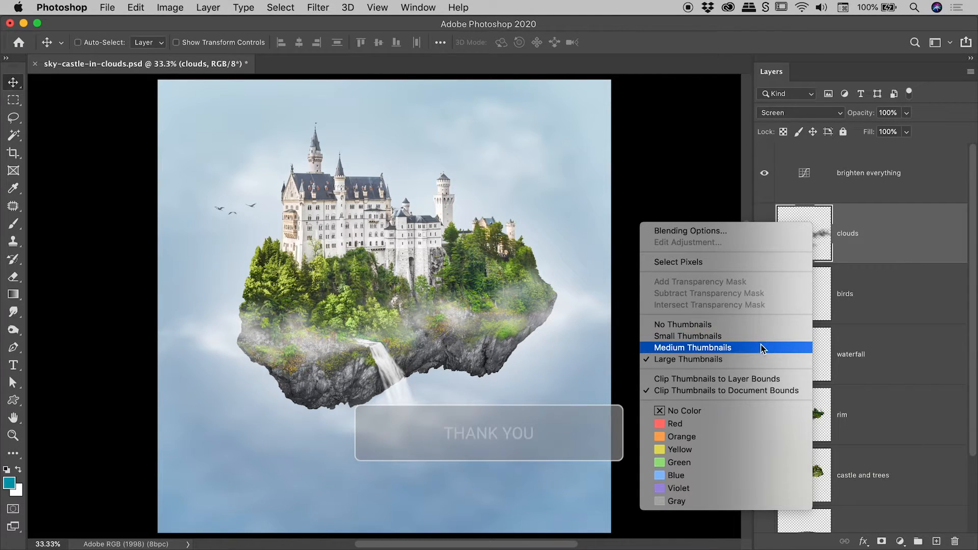
{"action": "mouse_move", "coordinate": [696, 341]}
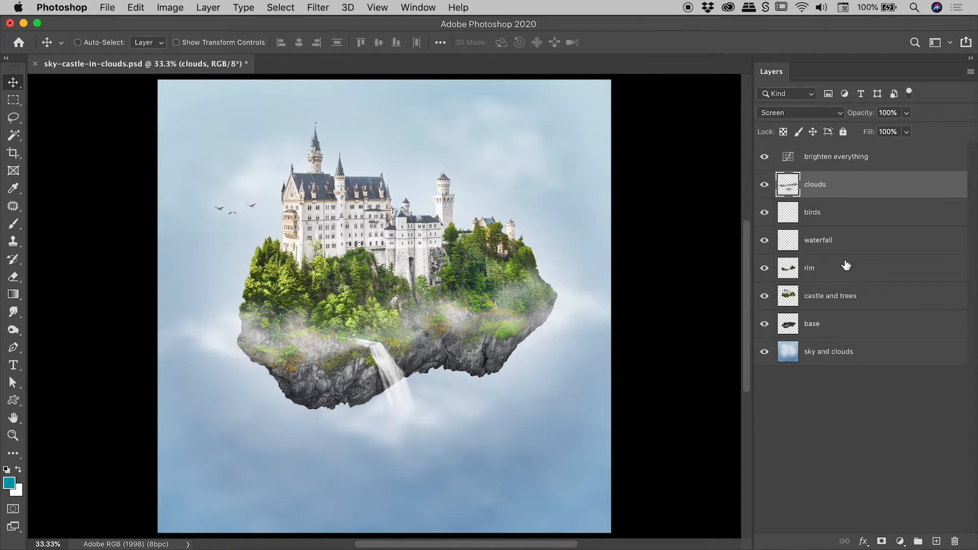
{"action": "right_click", "coordinate": [788, 185]}
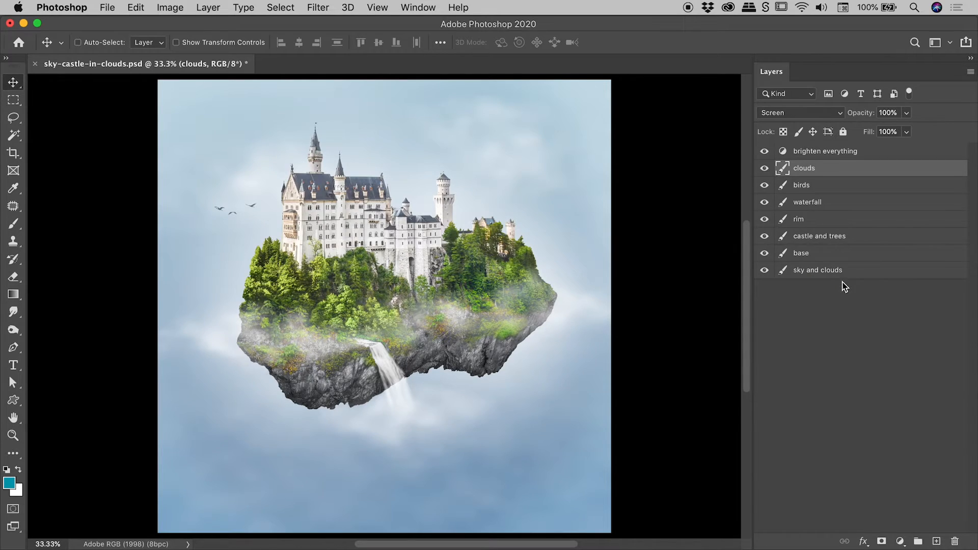
{"action": "mouse_move", "coordinate": [819, 299]}
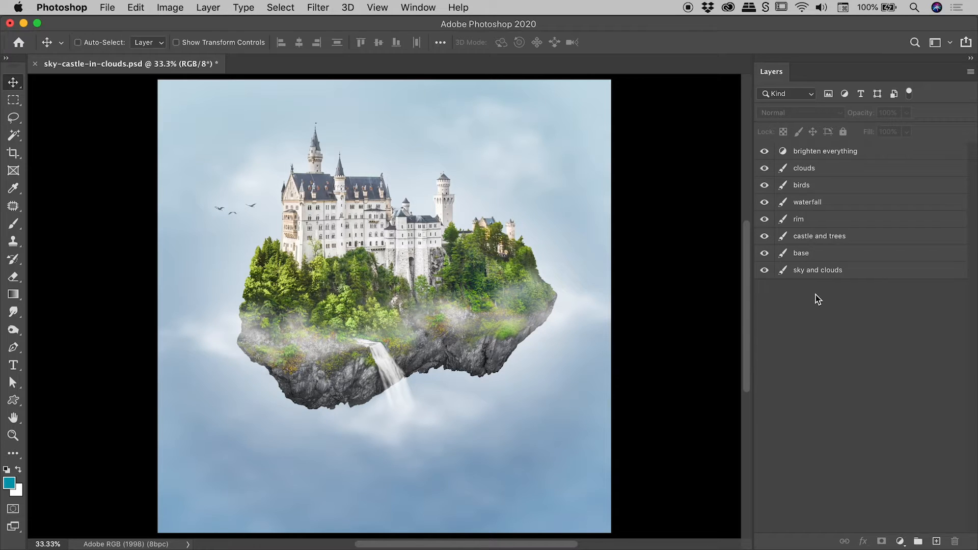
Step: Restore Large Thumbnails for every layer from the name-only view
{"action": "right_click", "coordinate": [783, 185]}
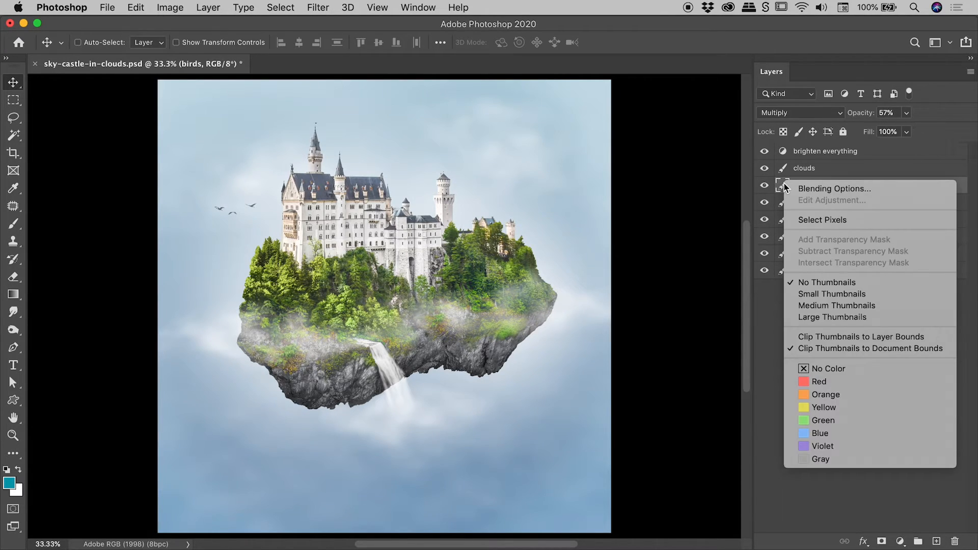
{"action": "mouse_move", "coordinate": [827, 282]}
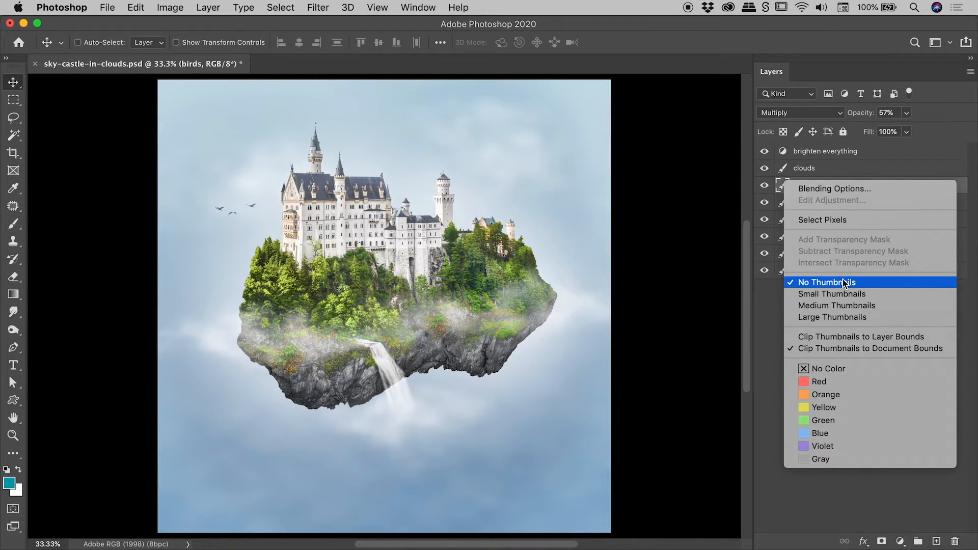
{"action": "mouse_move", "coordinate": [833, 317]}
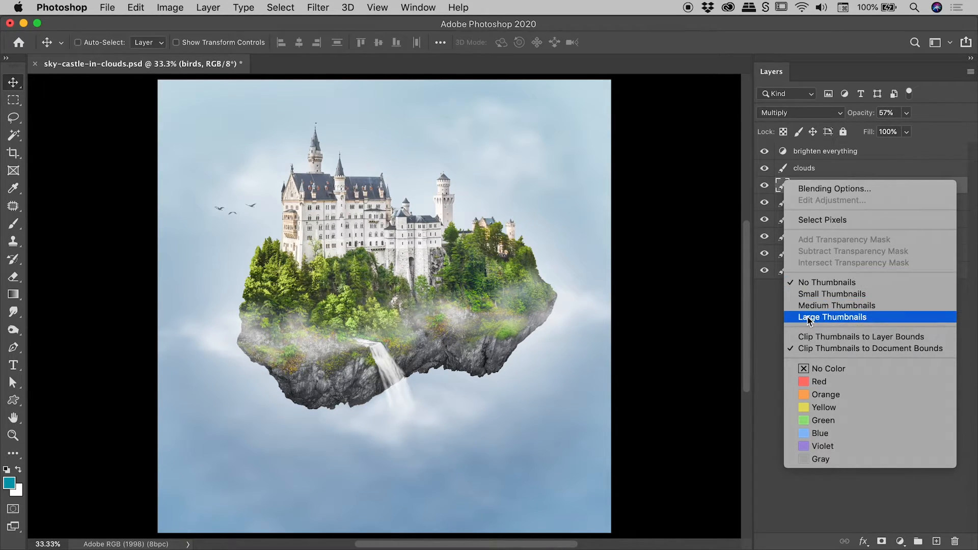
{"action": "left_click", "coordinate": [835, 317]}
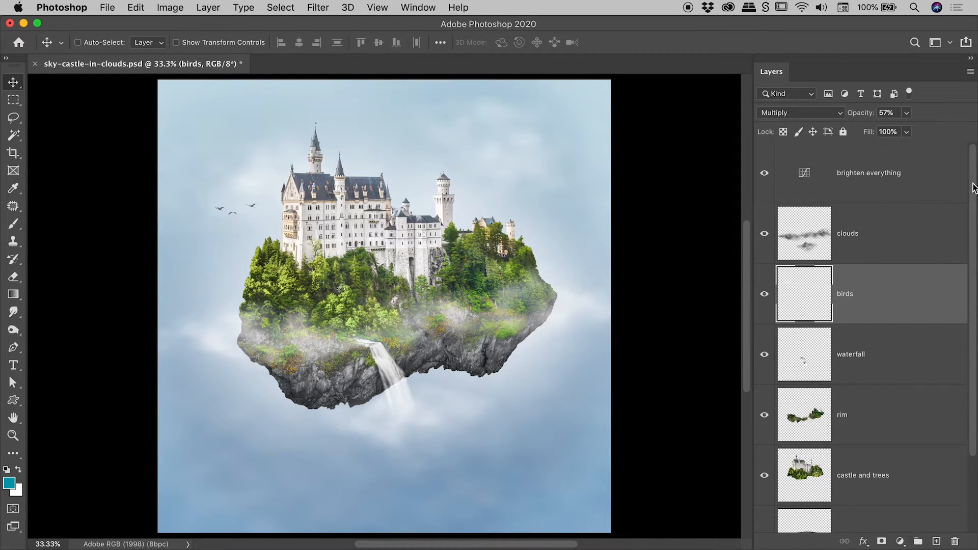
{"action": "scroll", "scroll_direction": "down", "scroll_amount": 3}
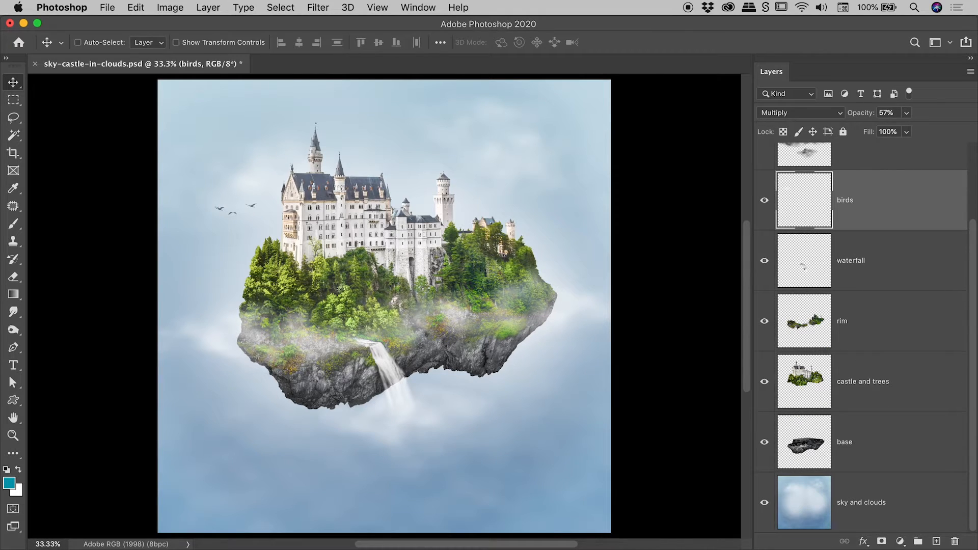
{"action": "scroll", "scroll_direction": "up", "scroll_amount": 3}
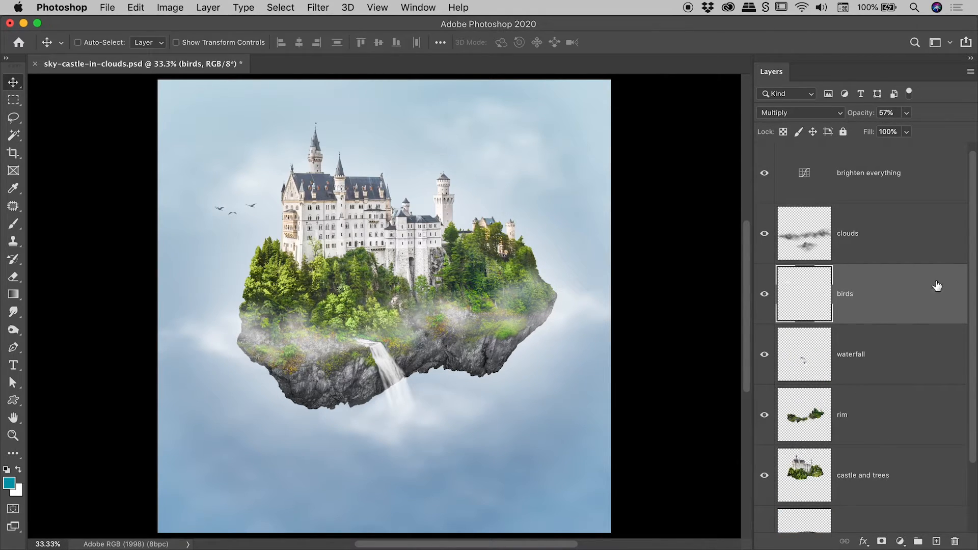
{"action": "mouse_move", "coordinate": [776, 300]}
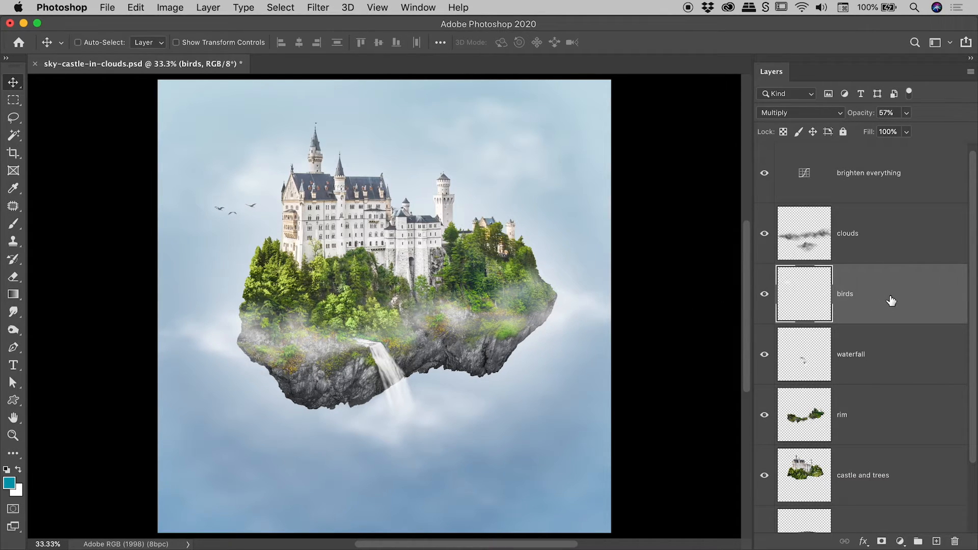
{"action": "right_click", "coordinate": [804, 294]}
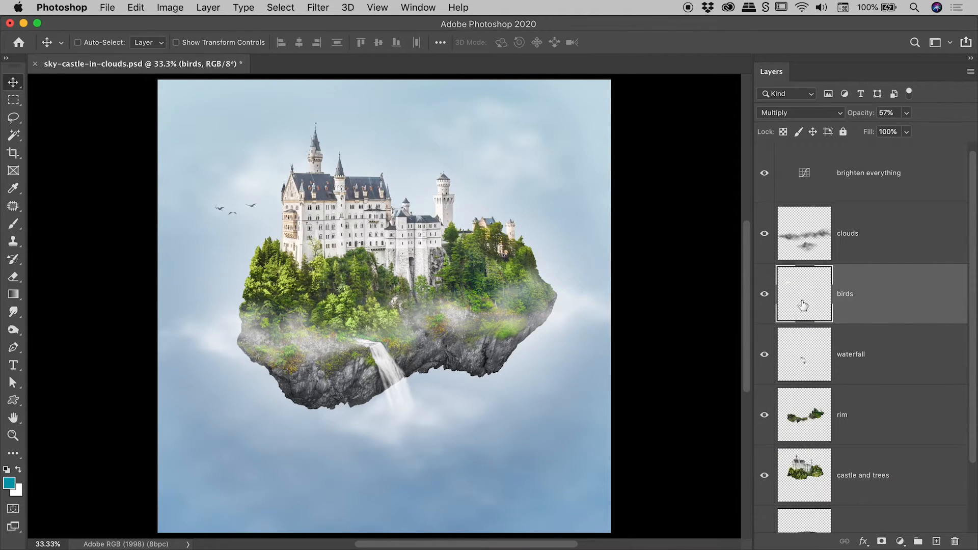
{"action": "mouse_move", "coordinate": [775, 282]}
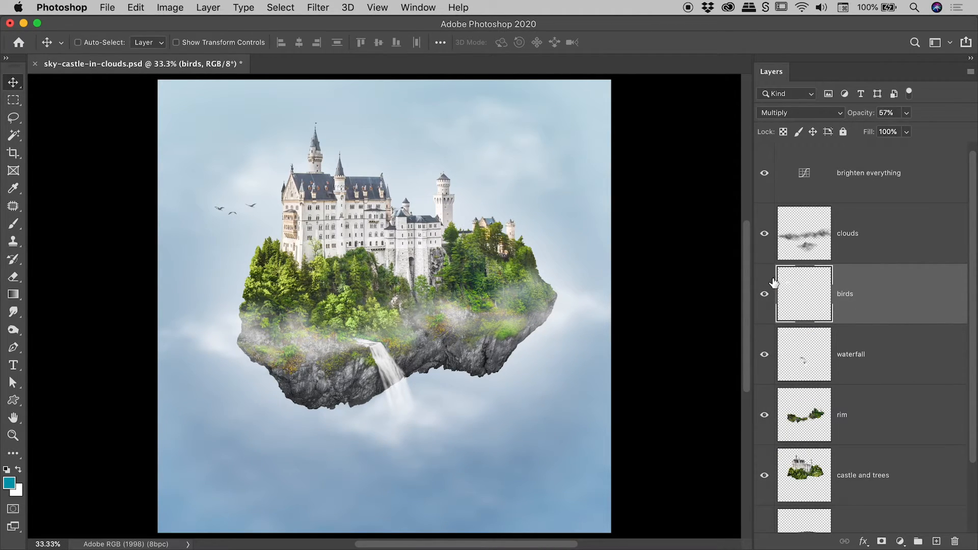
{"action": "mouse_move", "coordinate": [799, 295]}
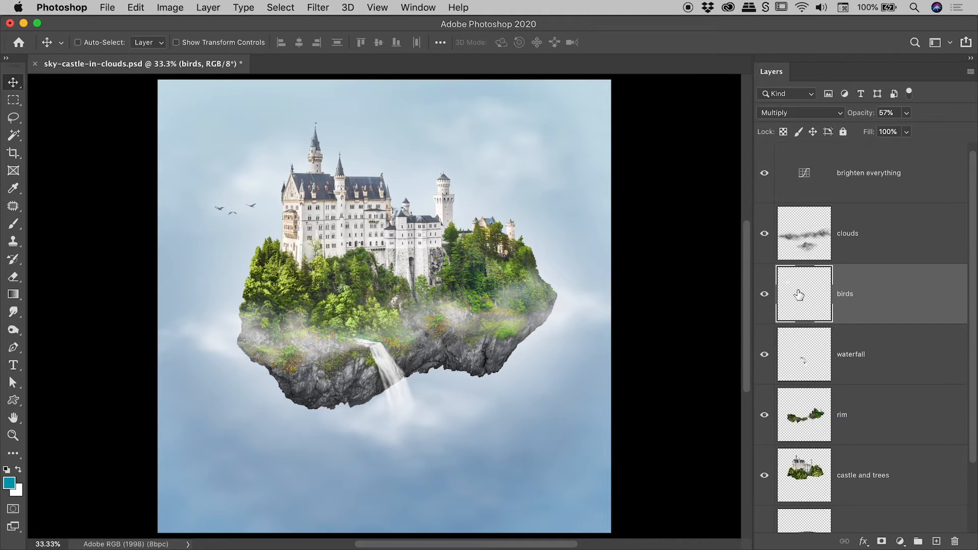
{"action": "right_click", "coordinate": [804, 293]}
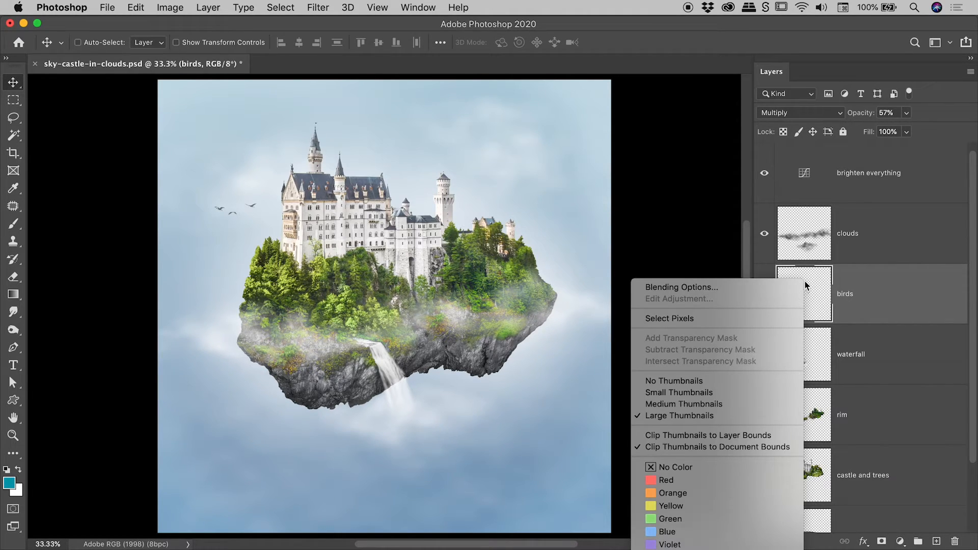
{"action": "mouse_move", "coordinate": [708, 435]}
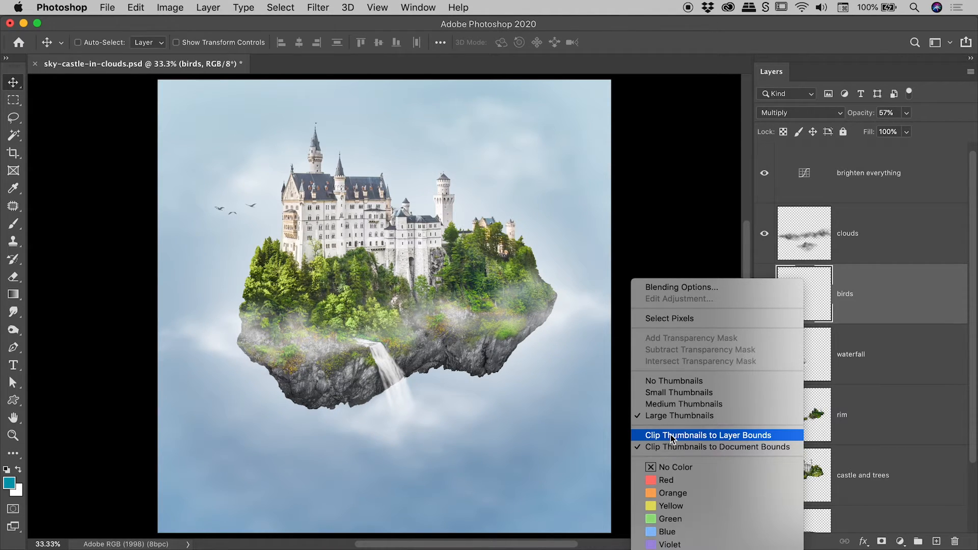
{"action": "mouse_move", "coordinate": [671, 447]}
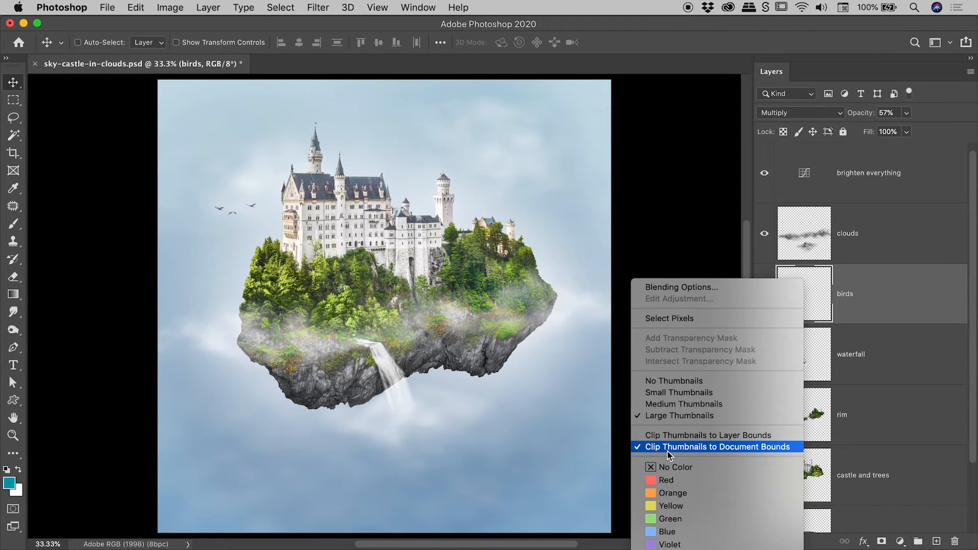
{"action": "mouse_move", "coordinate": [774, 455]}
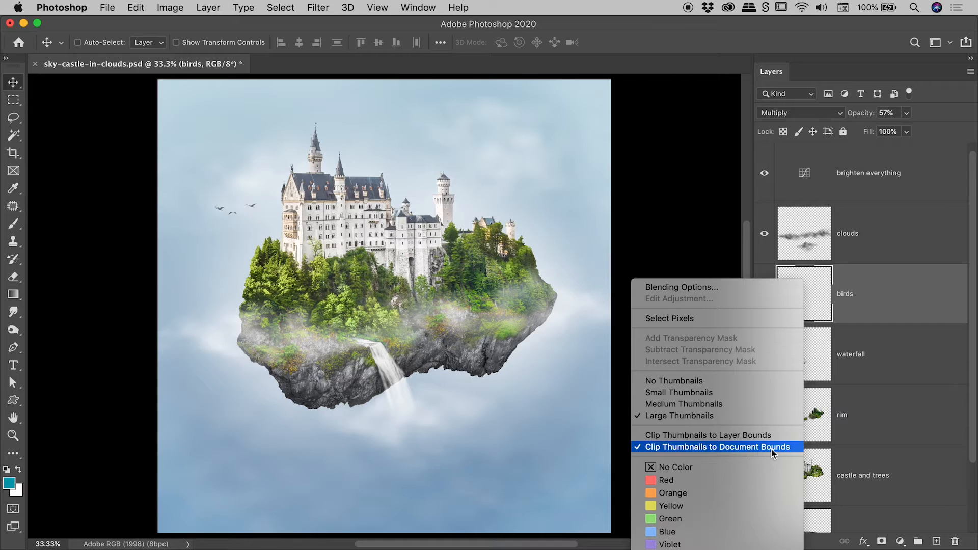
{"action": "left_click", "coordinate": [715, 446]}
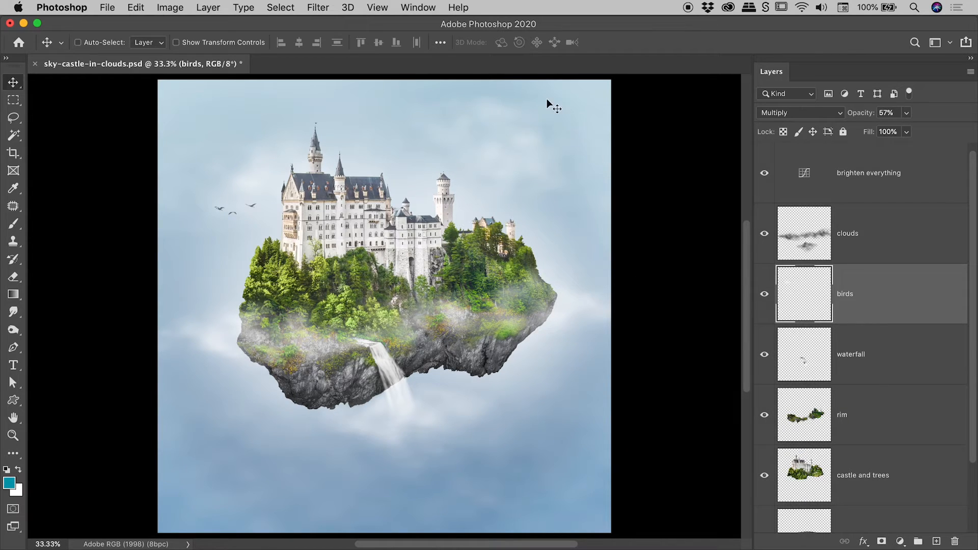
{"action": "mouse_move", "coordinate": [571, 380]}
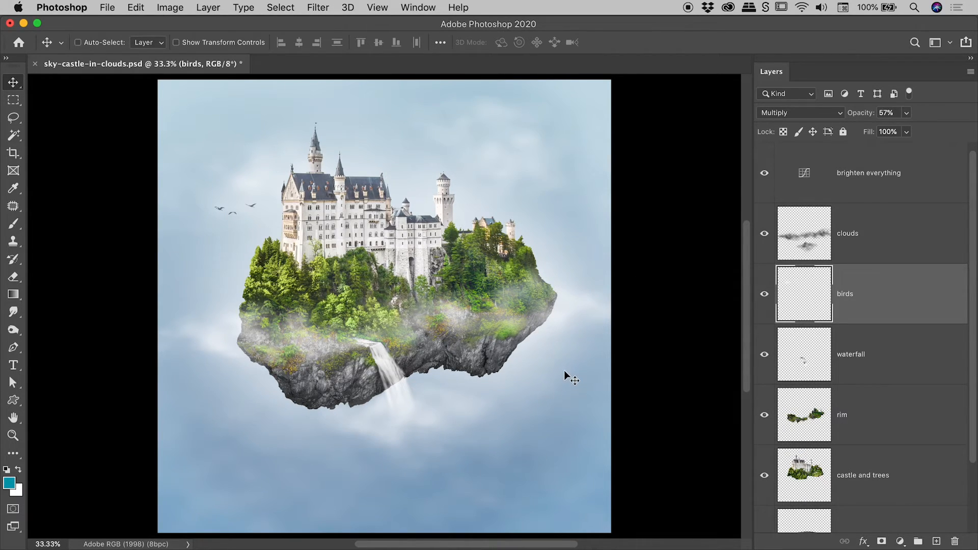
{"action": "mouse_move", "coordinate": [834, 298]}
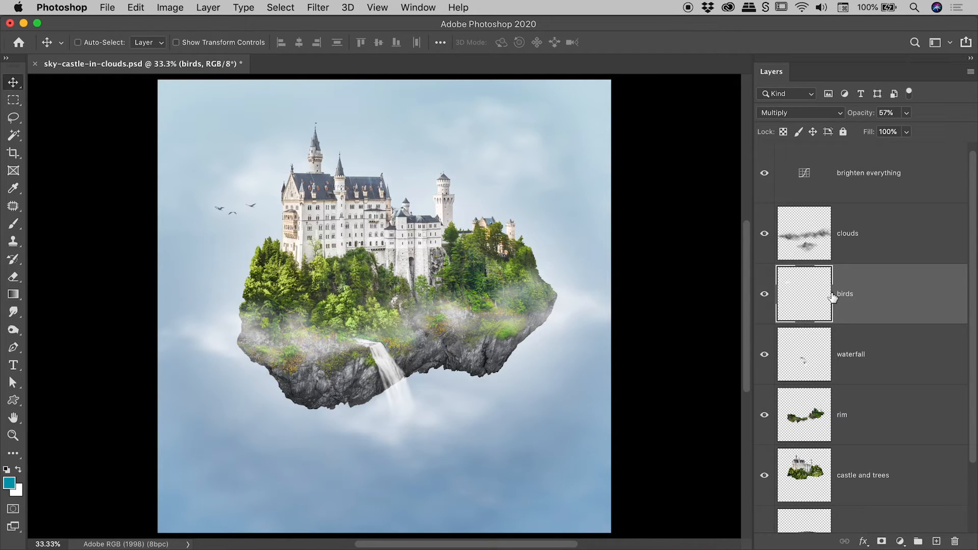
Step: Enable Clip Thumbnails to Layer Bounds so the birds layer preview shows its birds
{"action": "right_click", "coordinate": [804, 294]}
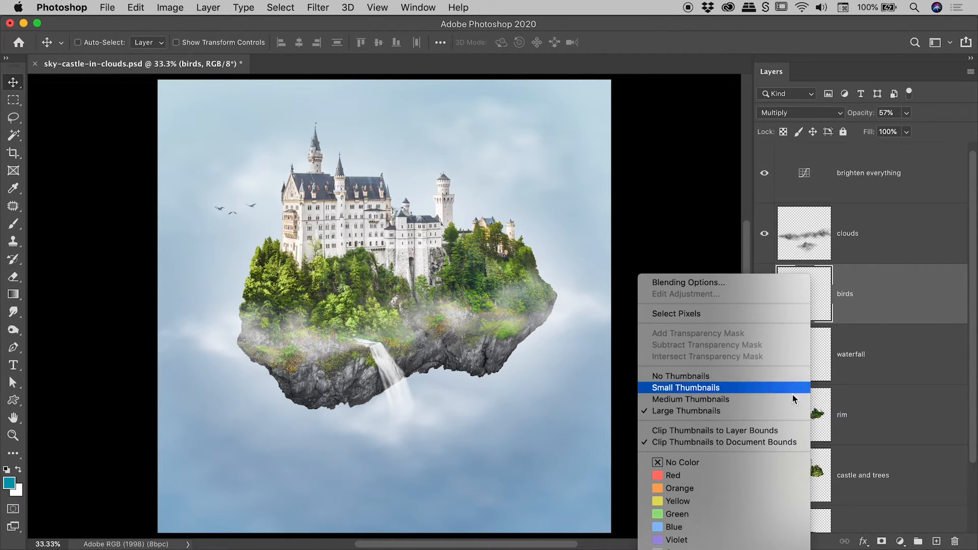
{"action": "mouse_move", "coordinate": [714, 430]}
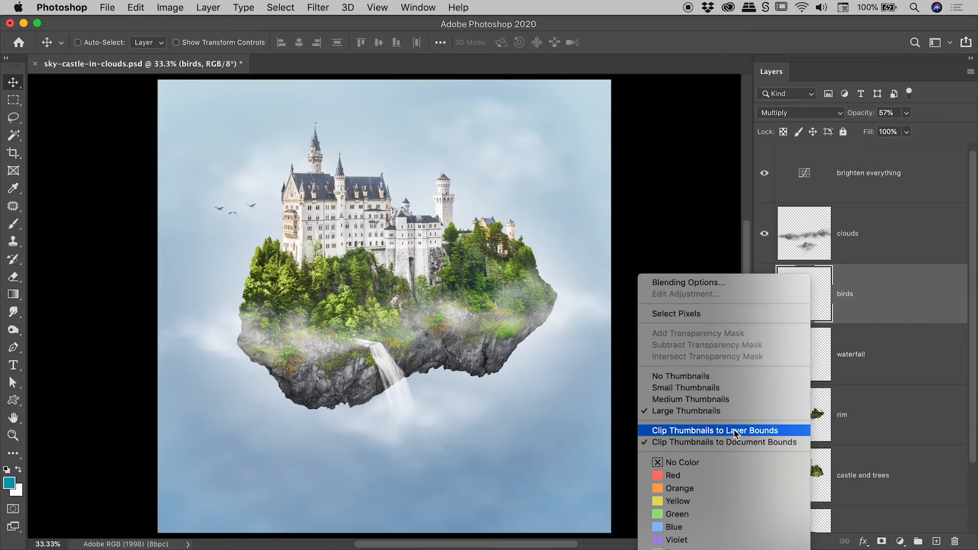
{"action": "left_click", "coordinate": [714, 430]}
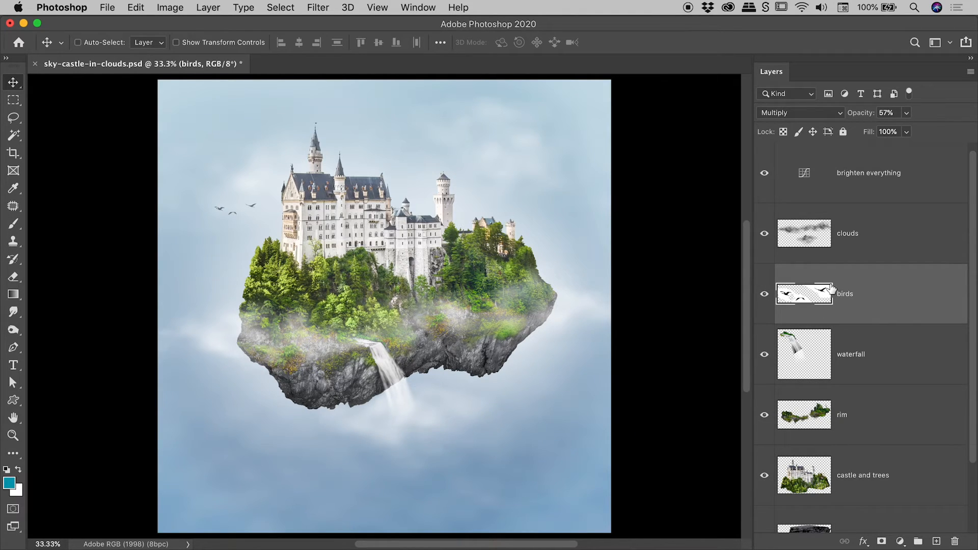
{"action": "mouse_move", "coordinate": [823, 287]}
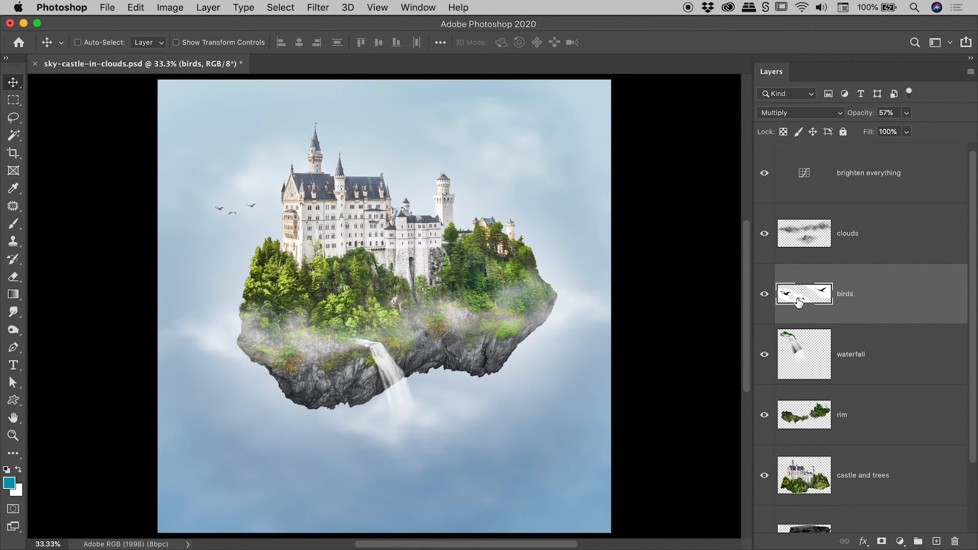
{"action": "mouse_move", "coordinate": [823, 296]}
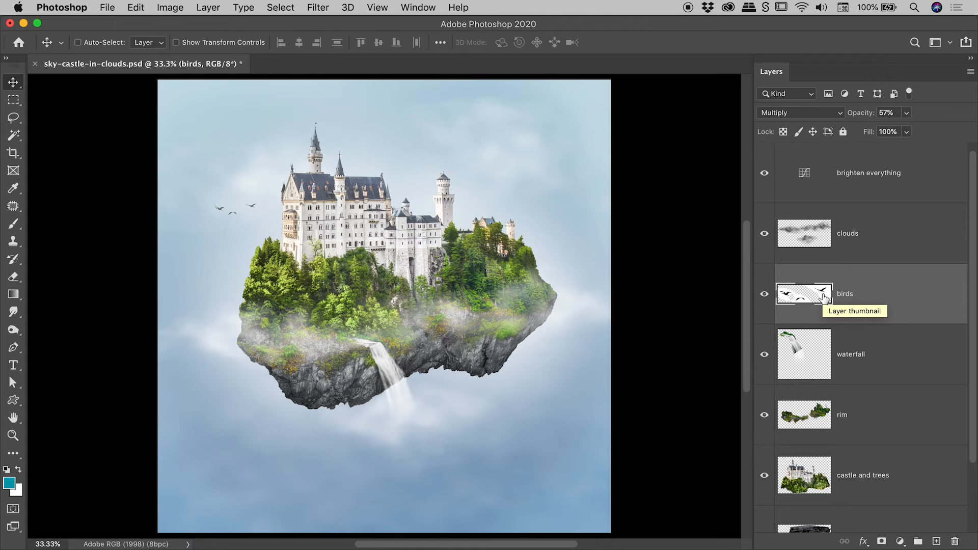
Step: Reopen the birds layer's thumbnail menu to confirm Large and Clip to Layer Bounds are checked
{"action": "right_click", "coordinate": [804, 293]}
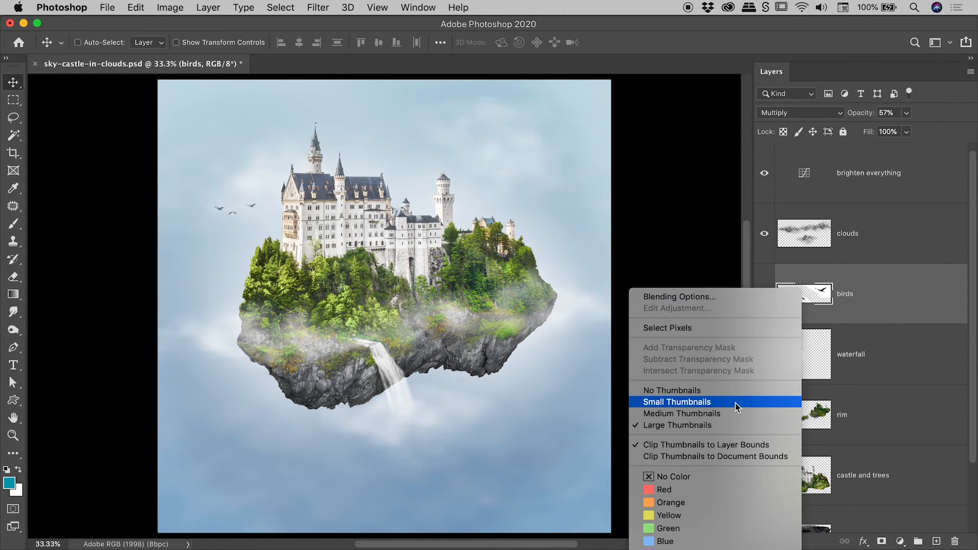
{"action": "mouse_move", "coordinate": [716, 446]}
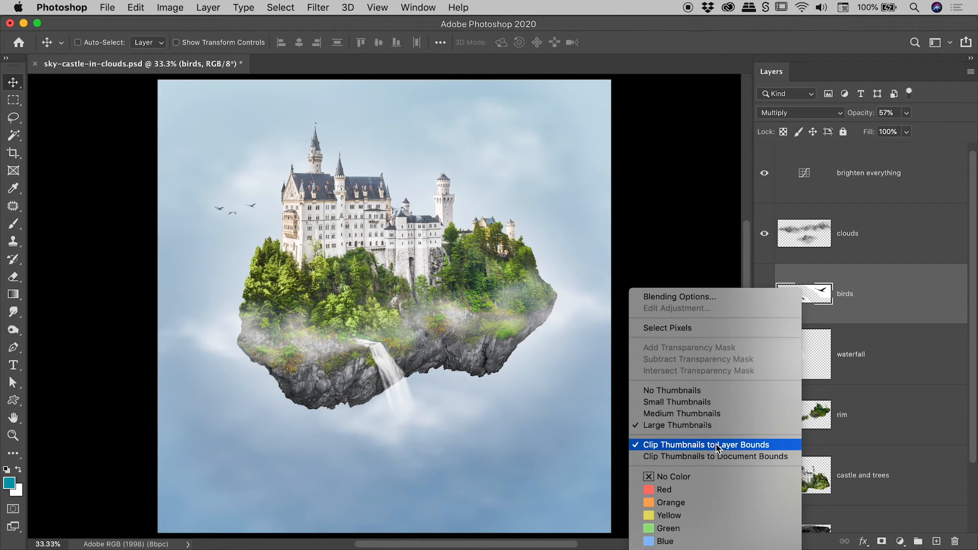
{"action": "mouse_move", "coordinate": [874, 308]}
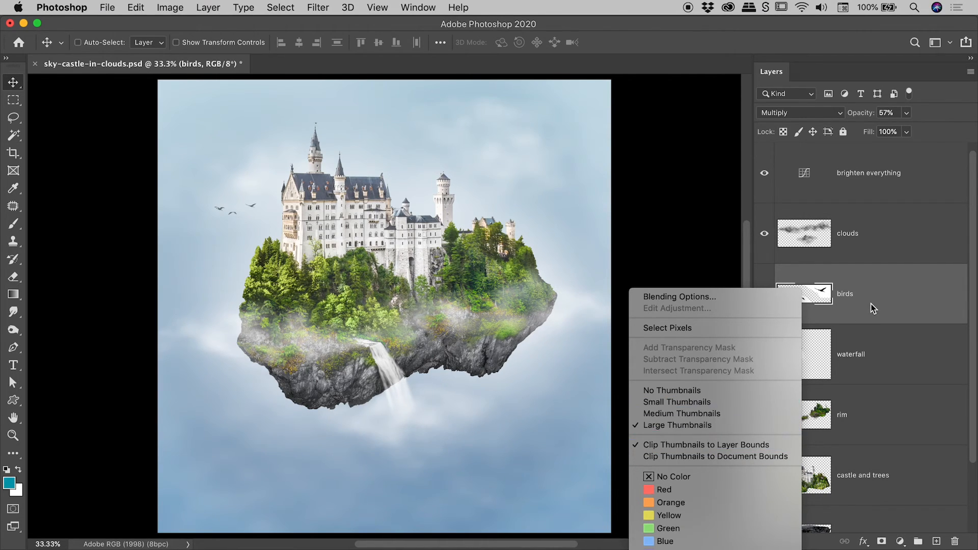